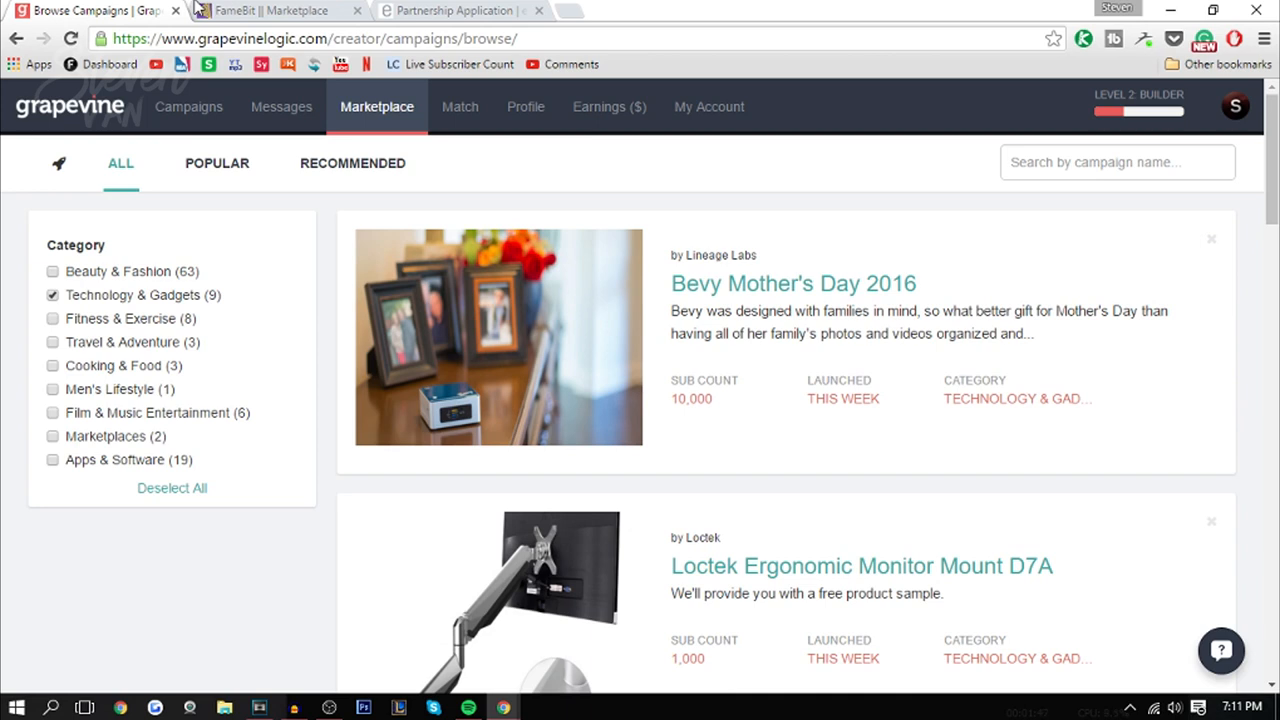
mouse_move(350, 207)
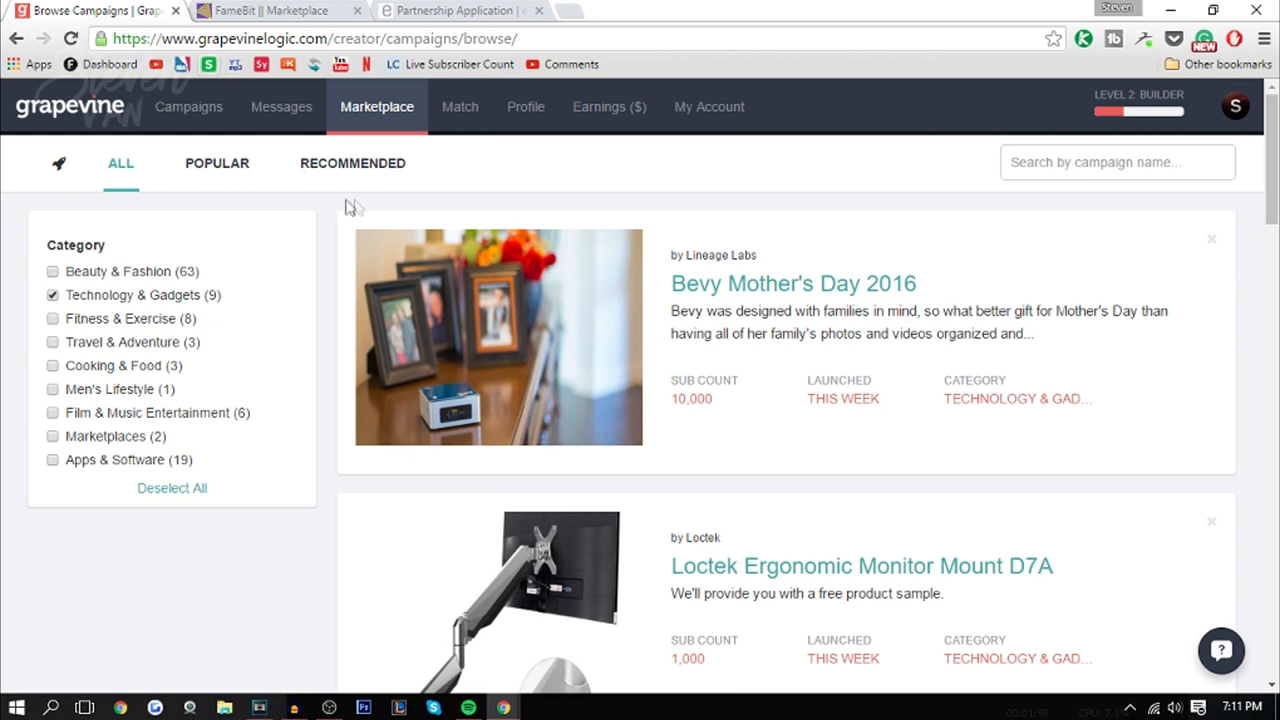
Step: Apply to the Loctek Ergonomic Monitor Mount D7A campaign so its offer form appears
left_click(270, 11)
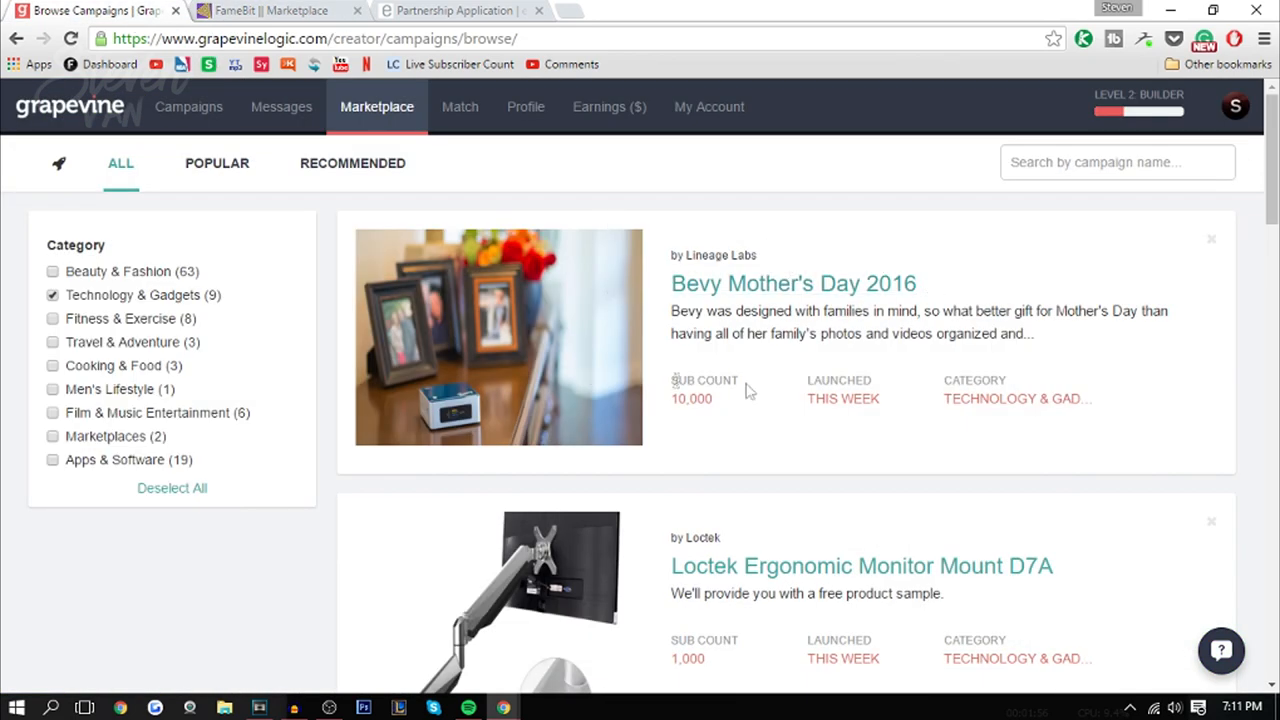
mouse_move(113, 310)
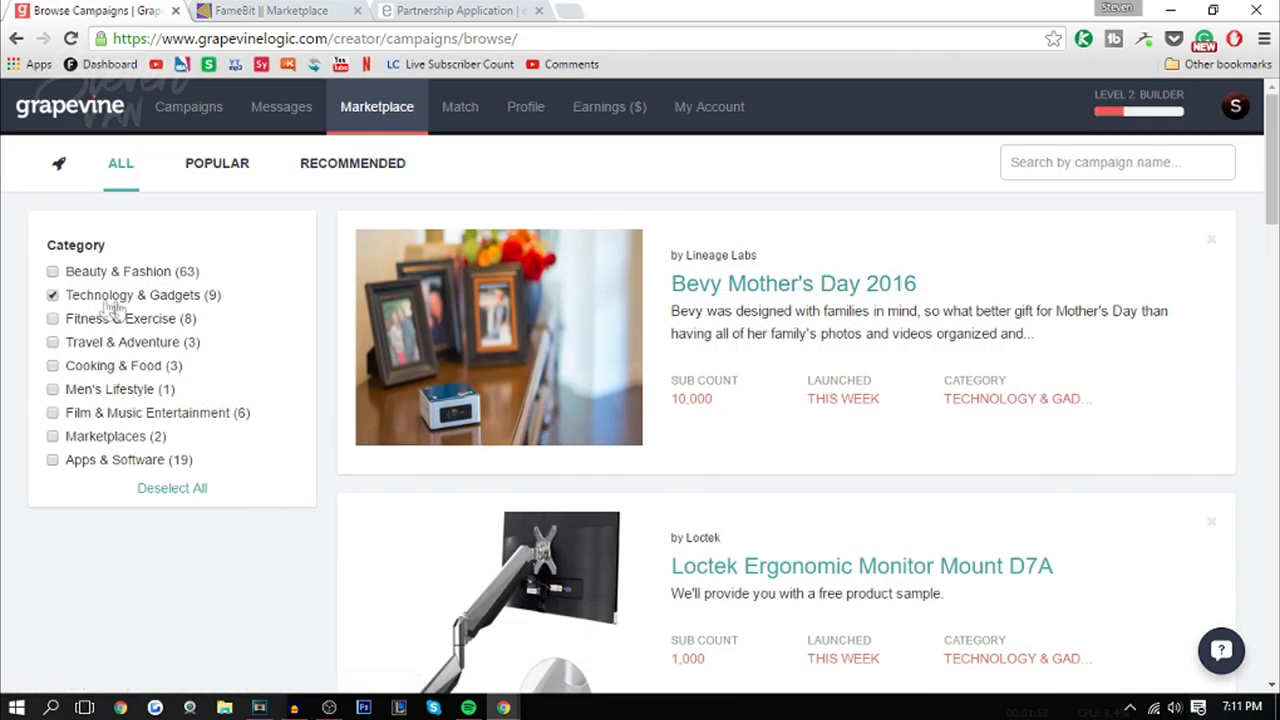
left_click(270, 11)
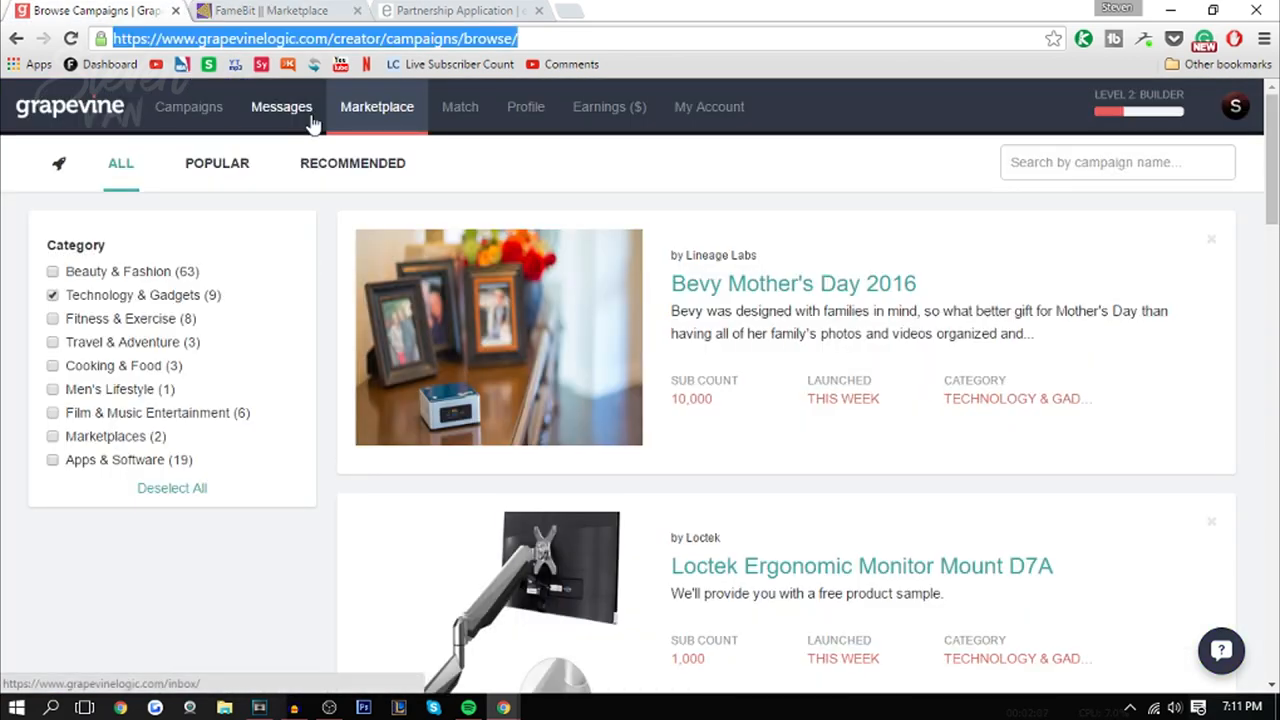
mouse_move(335, 275)
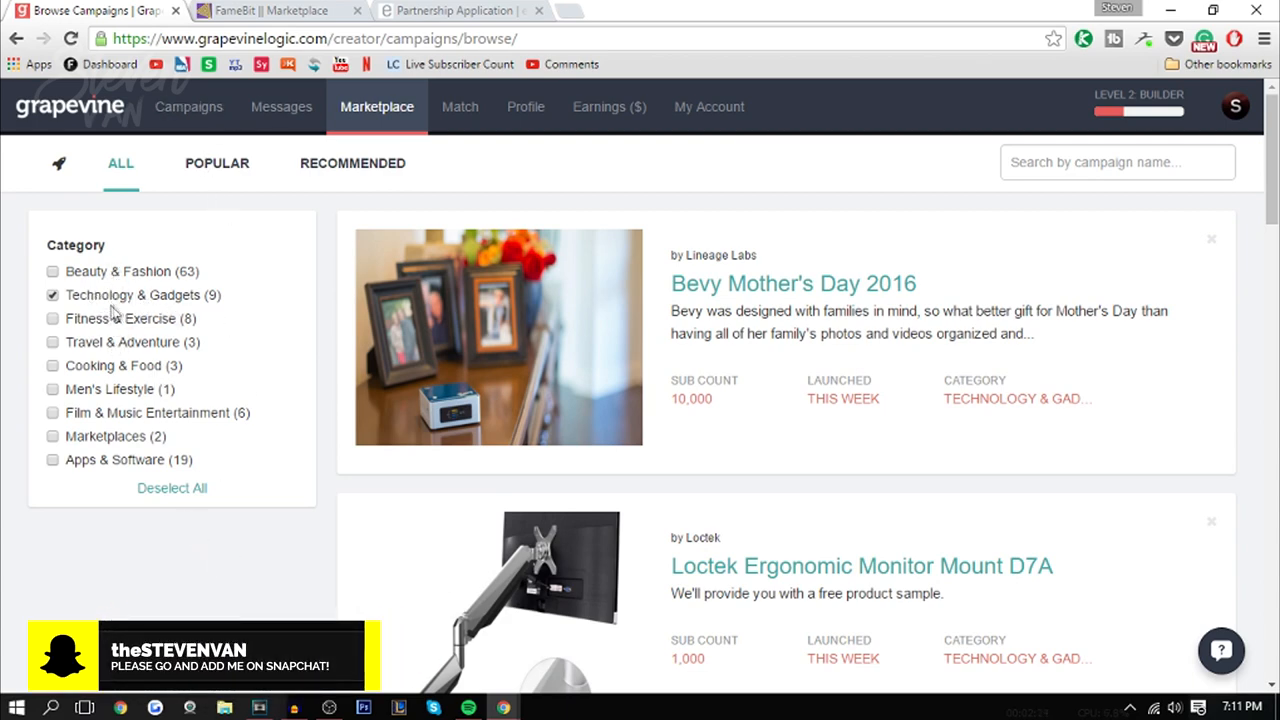
left_click(270, 10)
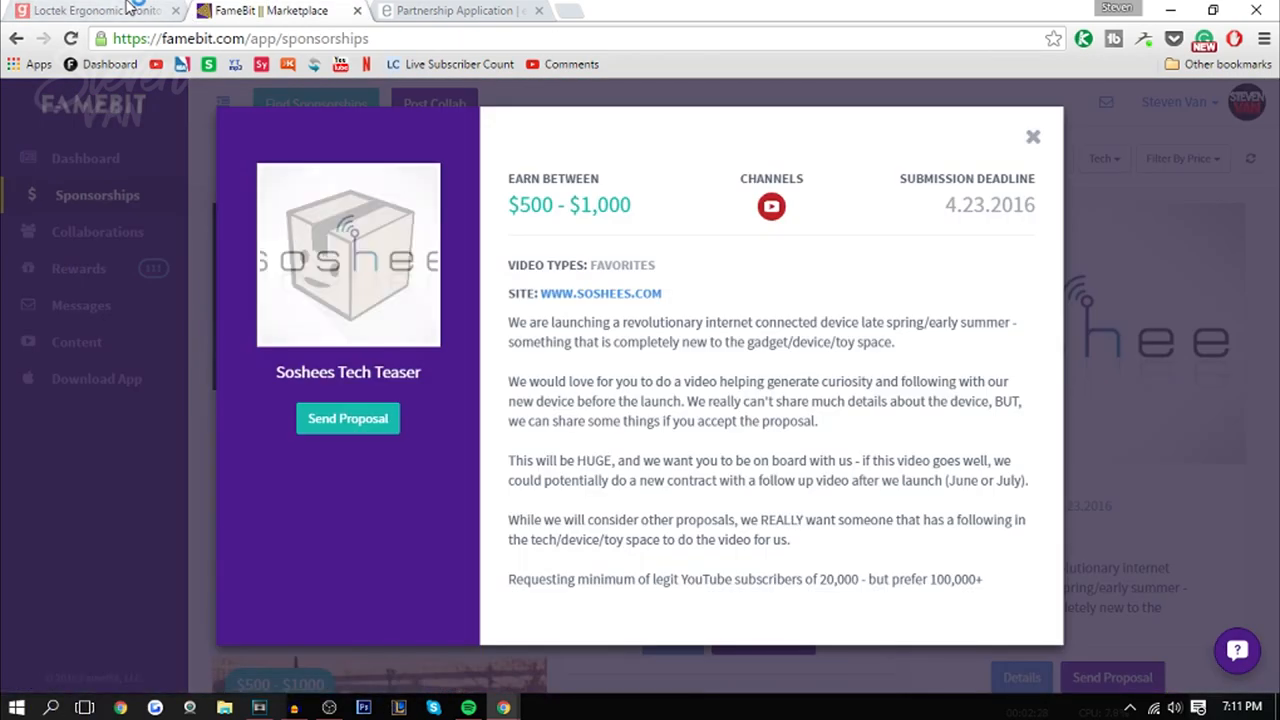
left_click(90, 10)
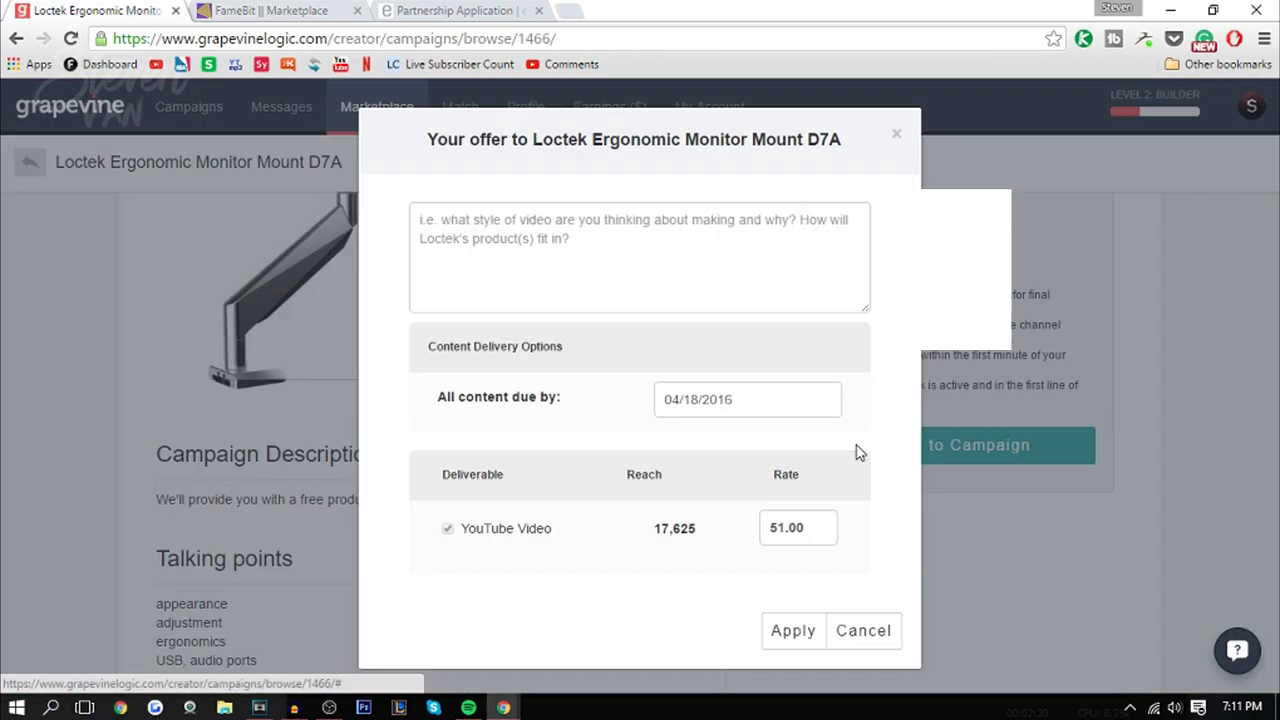
mouse_move(765, 515)
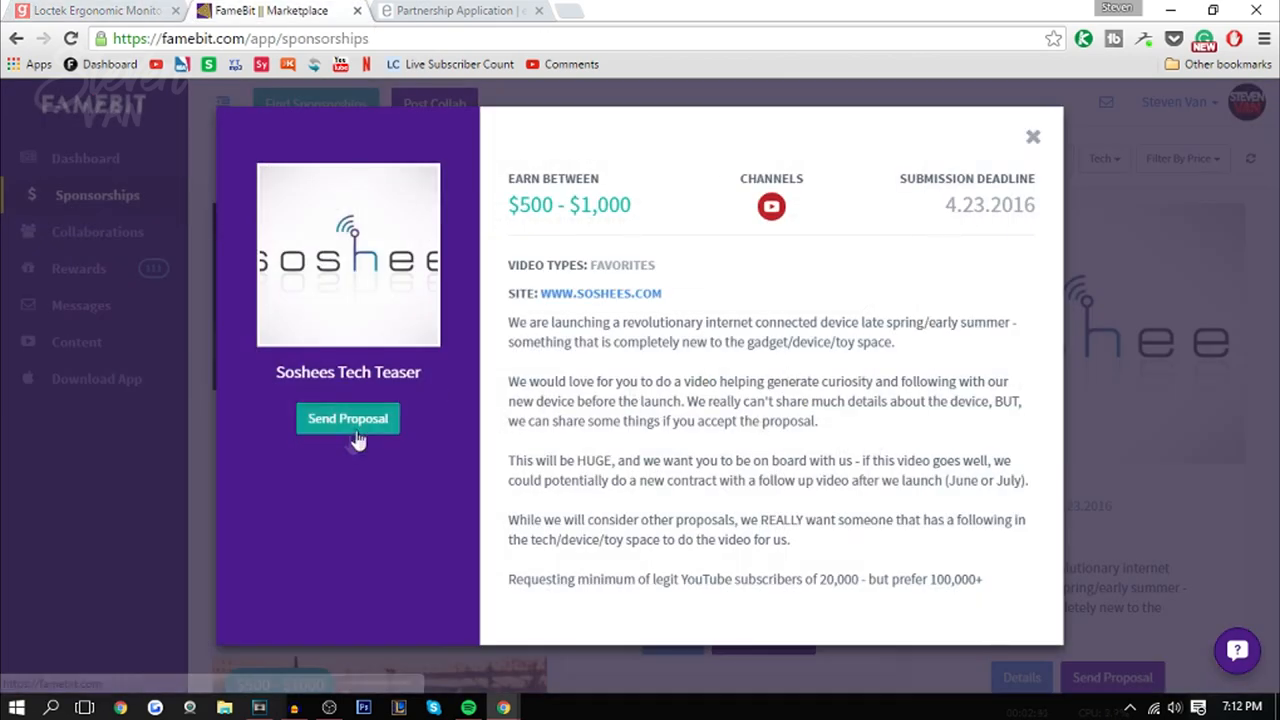
Step: Enter the YouTube video rate in the Loctek offer form's Rate box
left_click(347, 418)
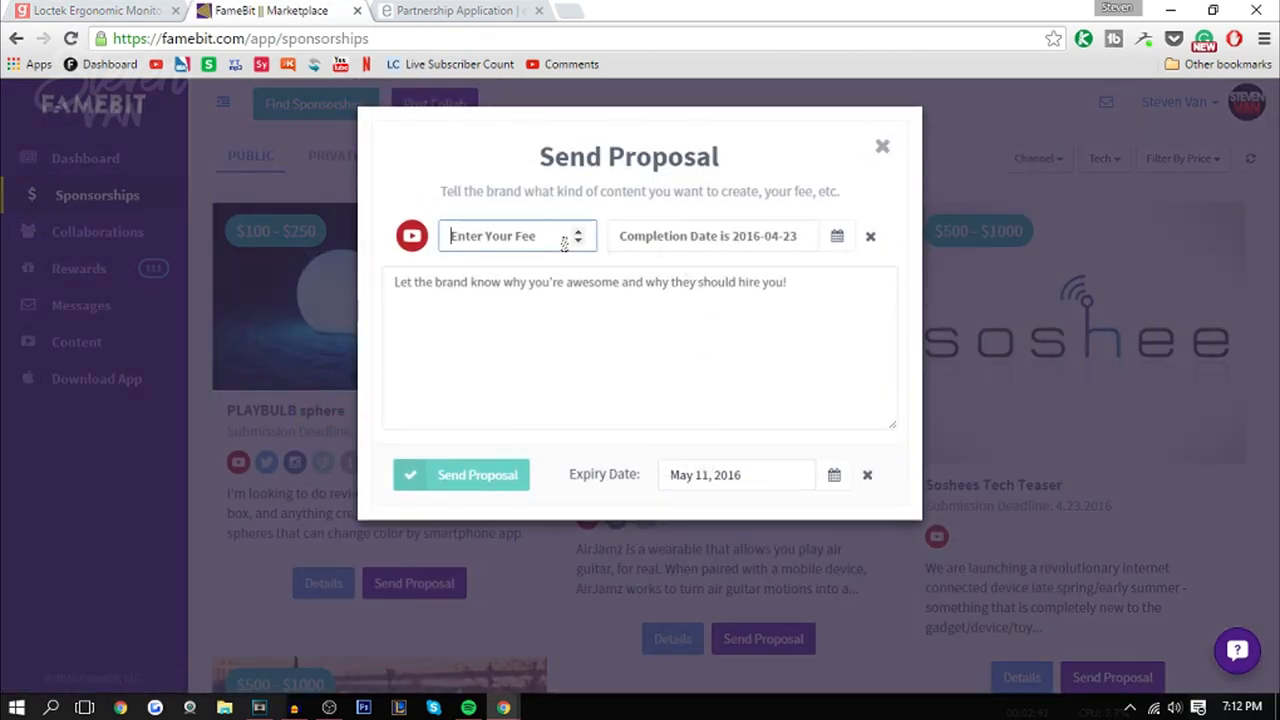
type("50")
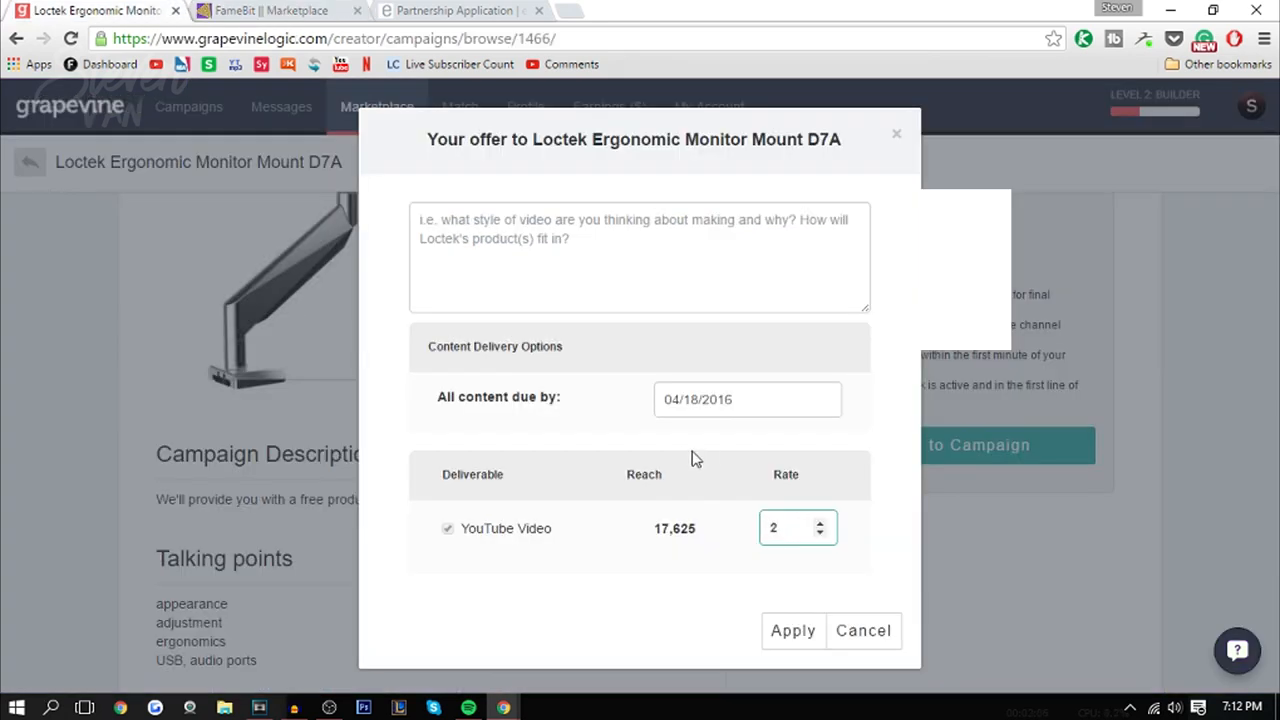
mouse_move(490, 178)
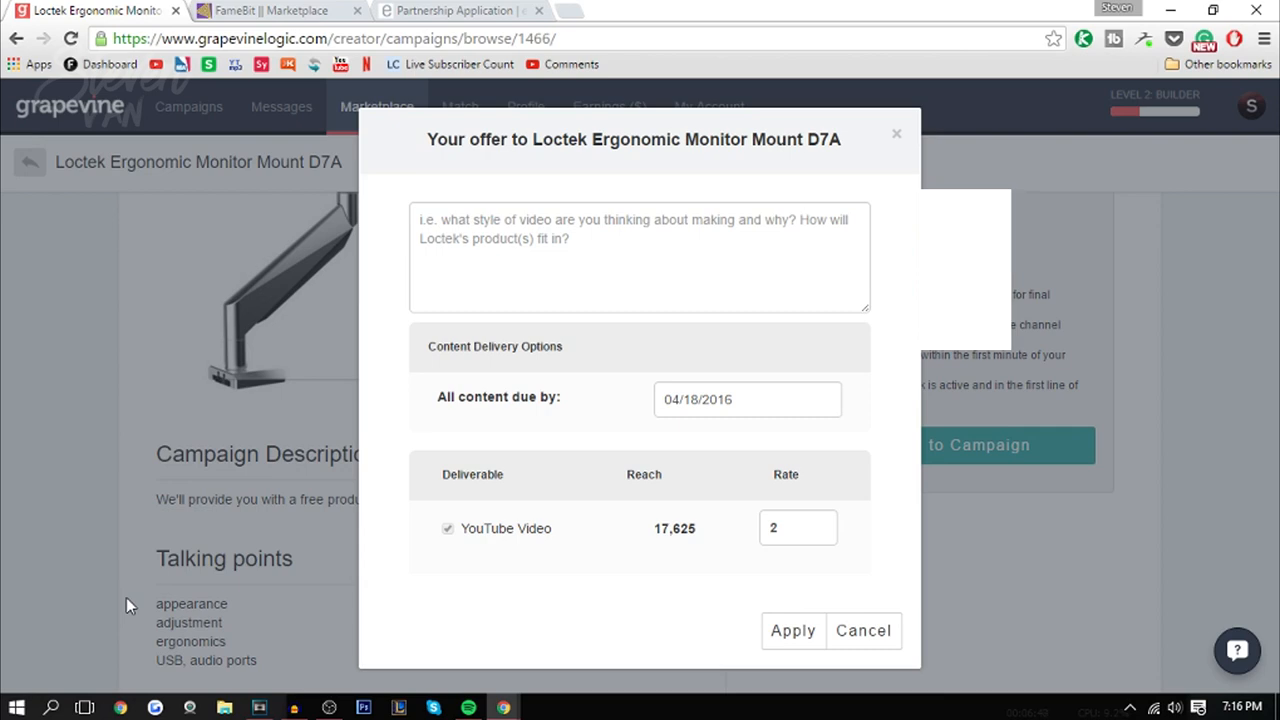
mouse_move(315, 432)
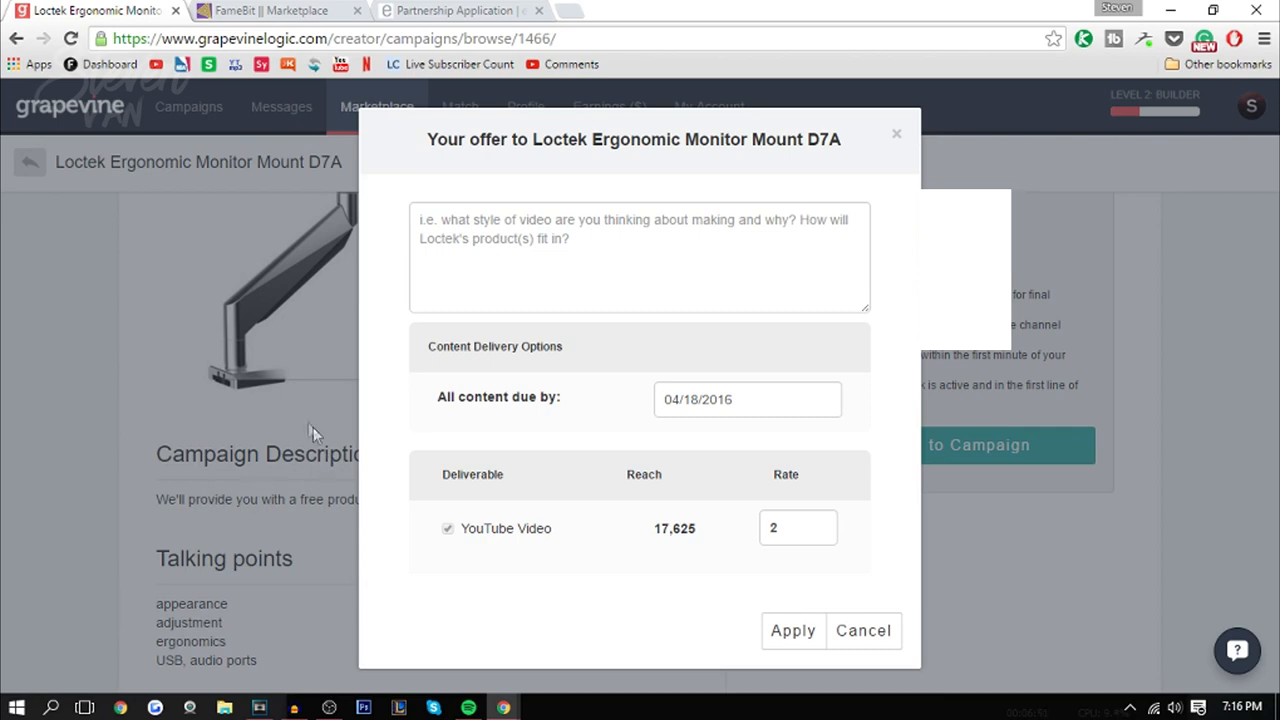
Step: Close the unsent Loctek offer and review FameBit's tech sponsorship listings, including Soshees Tech Teaser
left_click(862, 630)
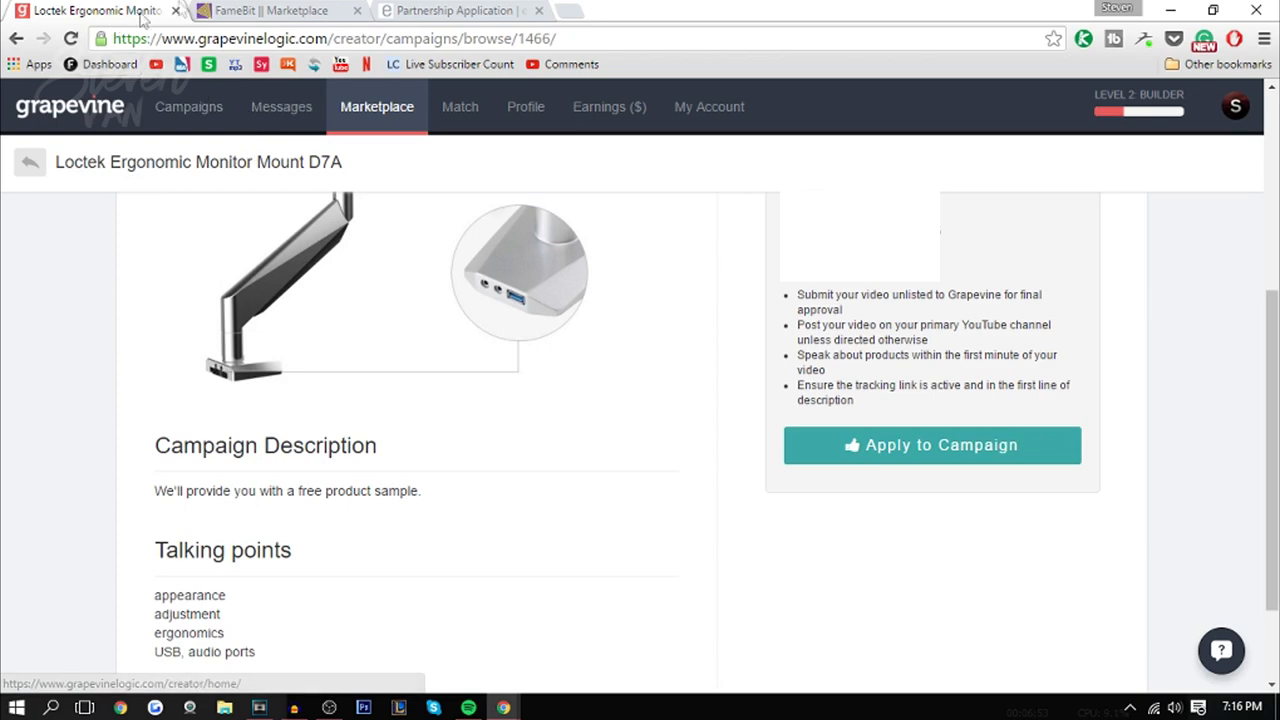
left_click(270, 11)
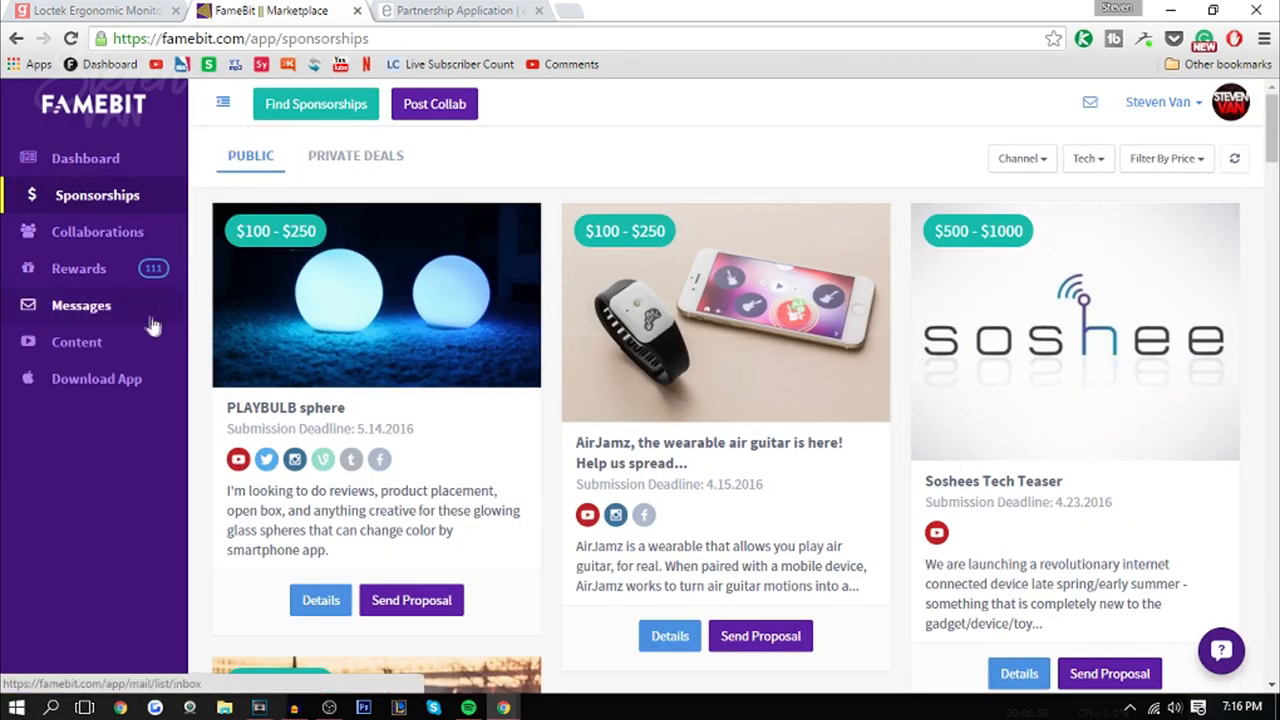
left_click(90, 11)
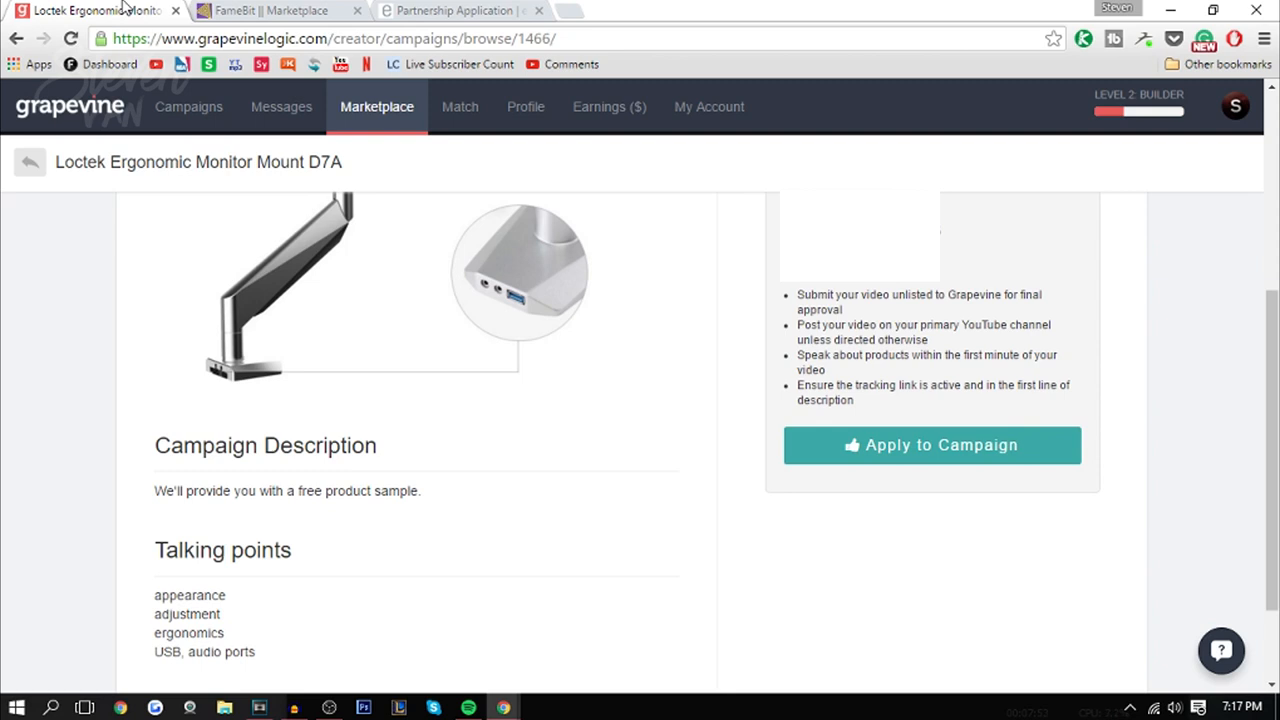
Step: Bring up Elgato's Partnership Application form down to its Social Media Details section
left_click(455, 10)
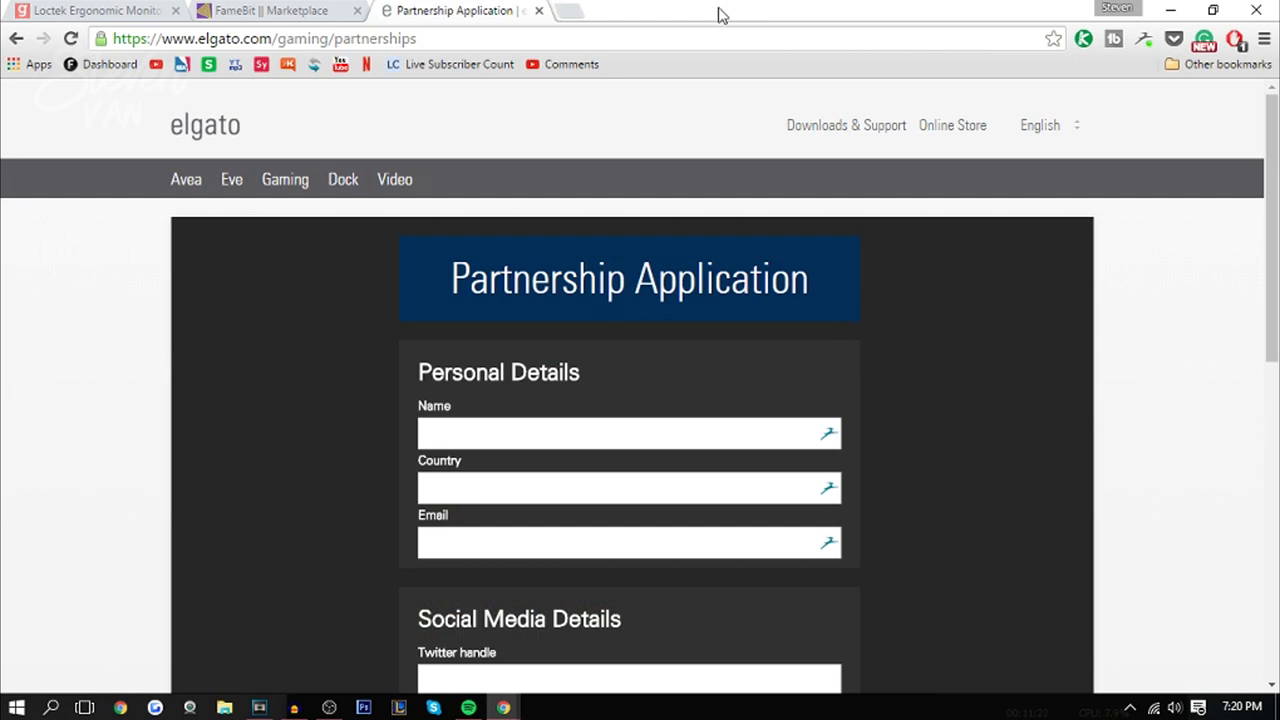
mouse_move(369, 88)
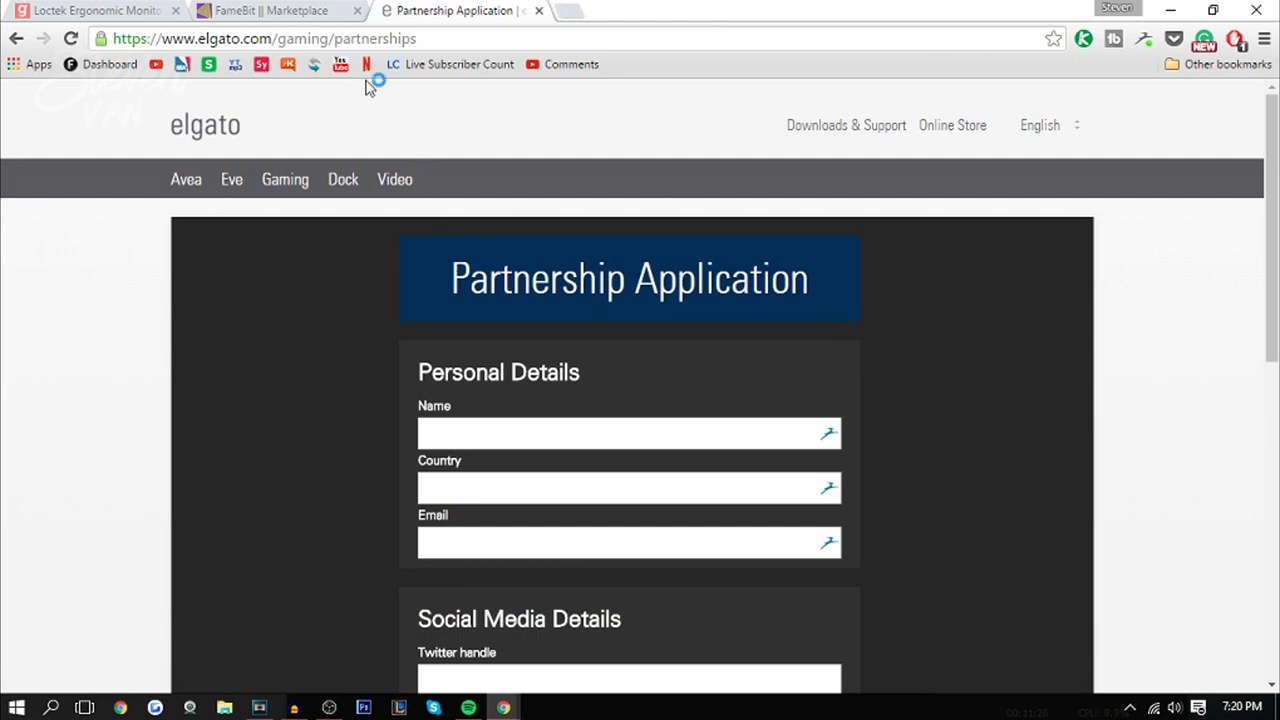
mouse_move(530, 227)
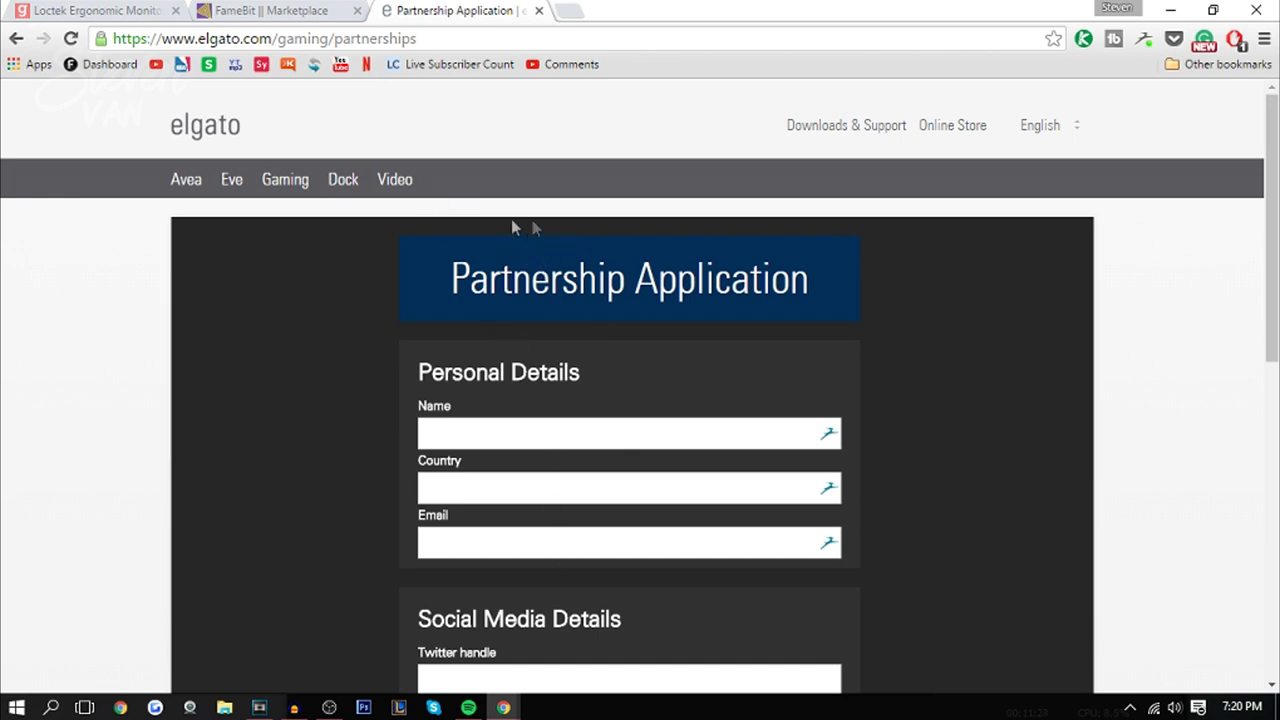
scroll("down", 3)
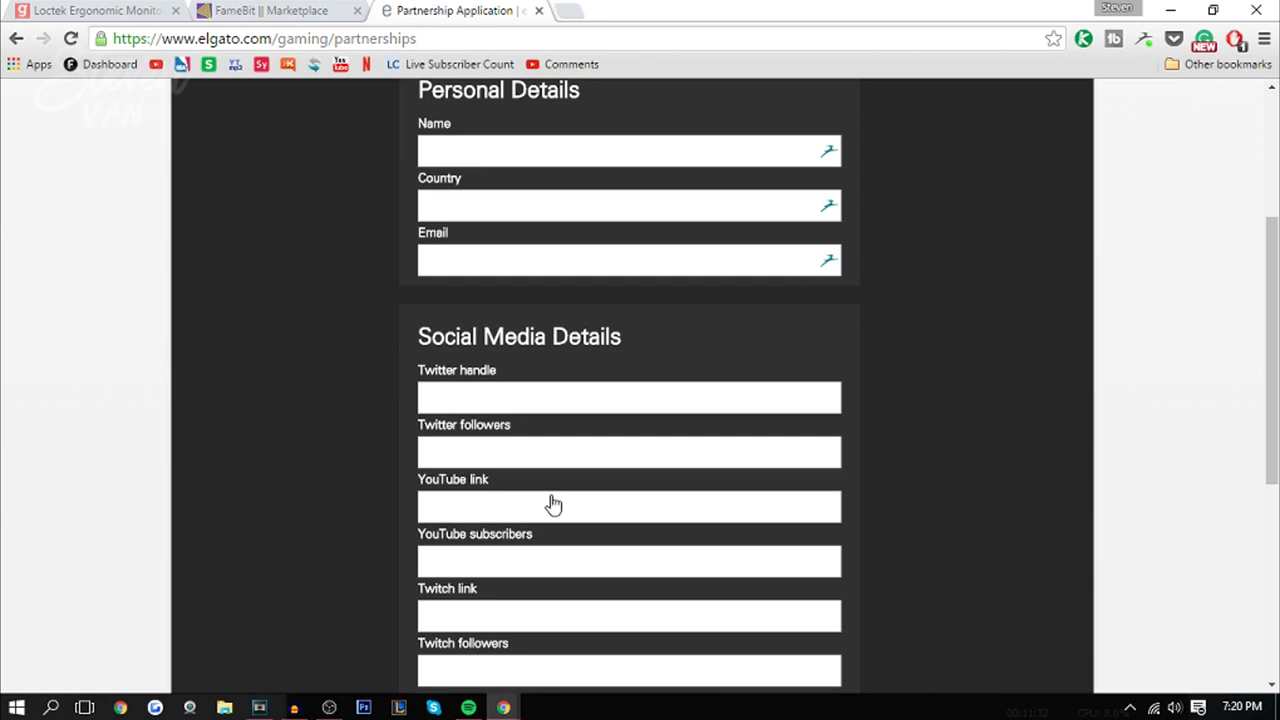
mouse_move(588, 7)
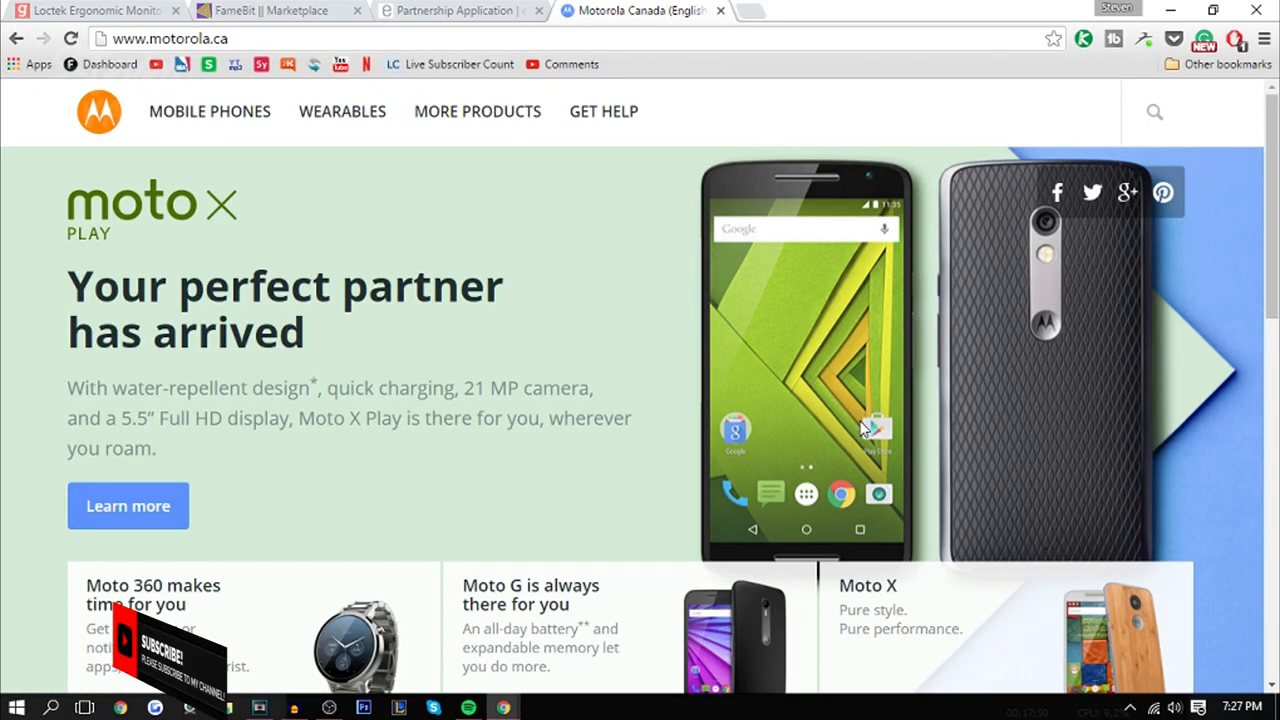
mouse_move(694, 196)
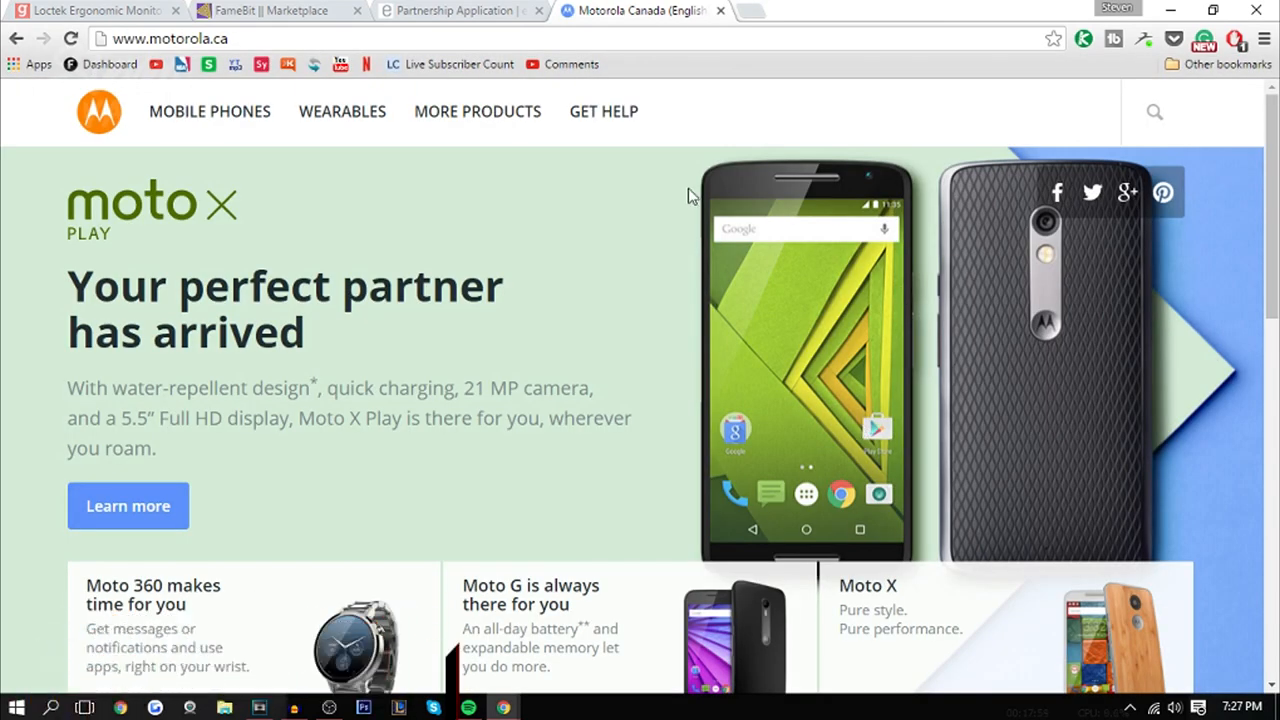
Step: Go to Motorola's contact support page via the Get Help menu
left_click(603, 111)
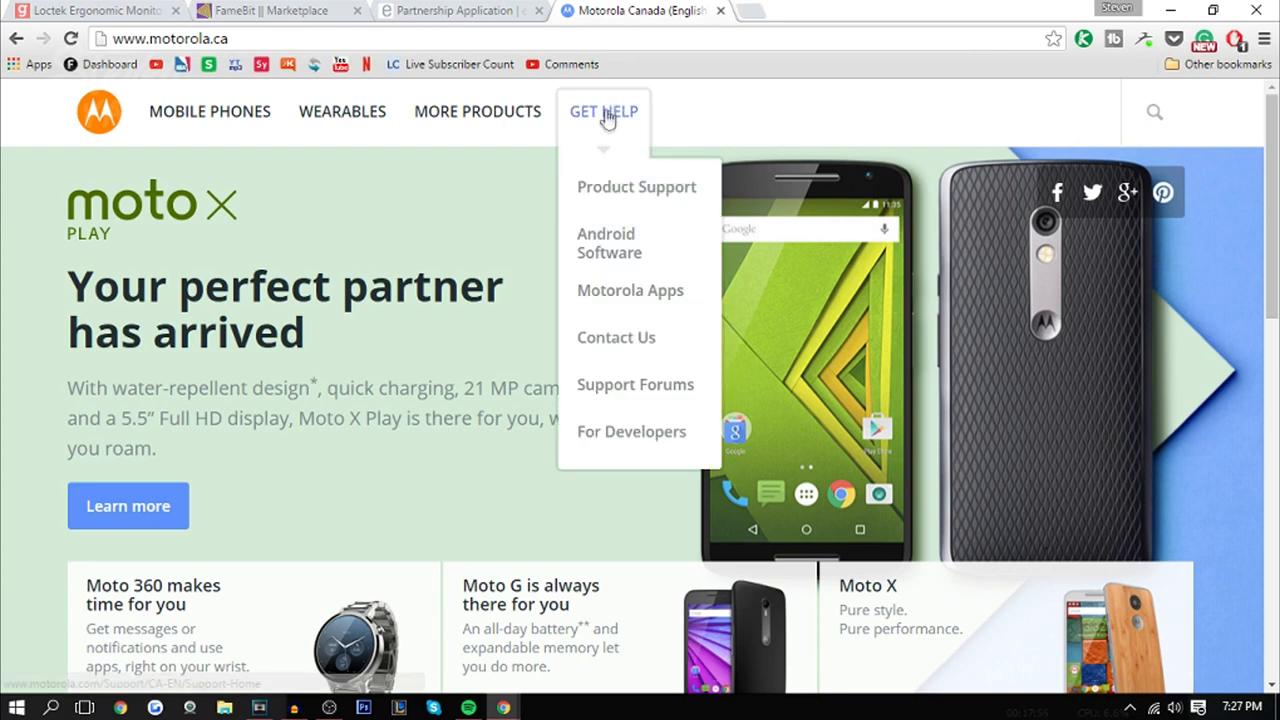
mouse_move(616, 337)
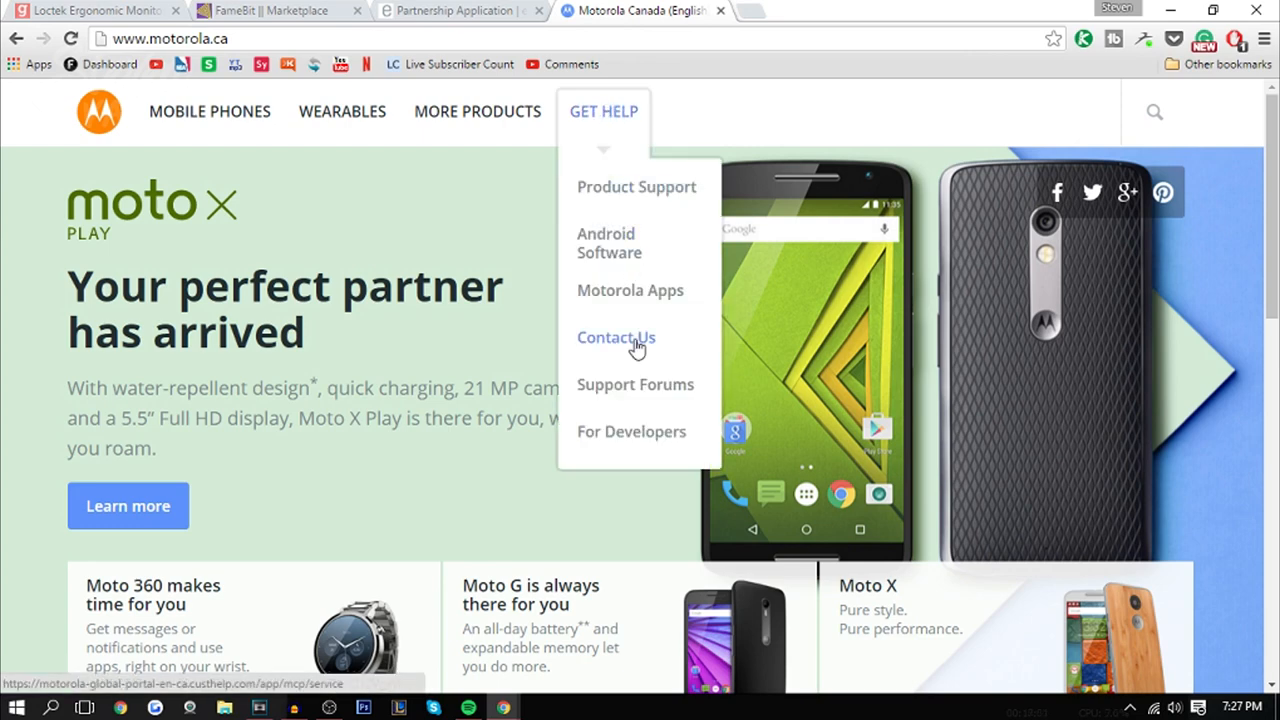
left_click(616, 337)
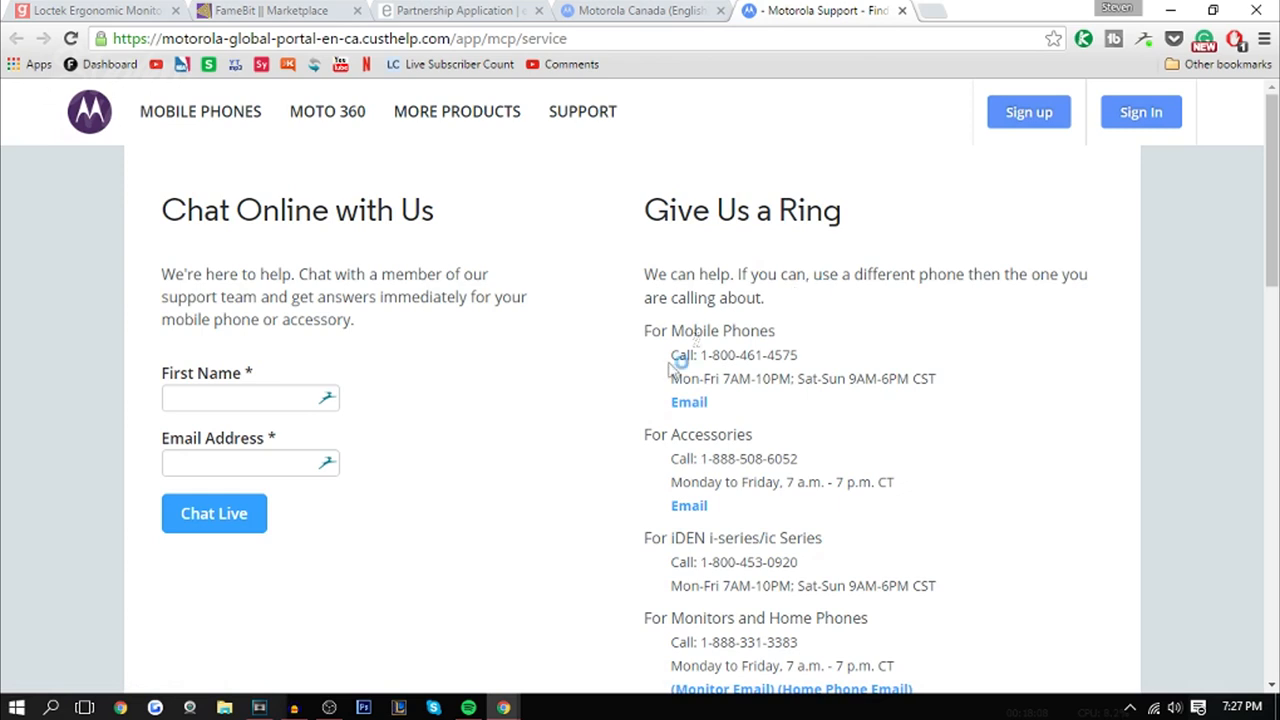
mouse_move(689, 402)
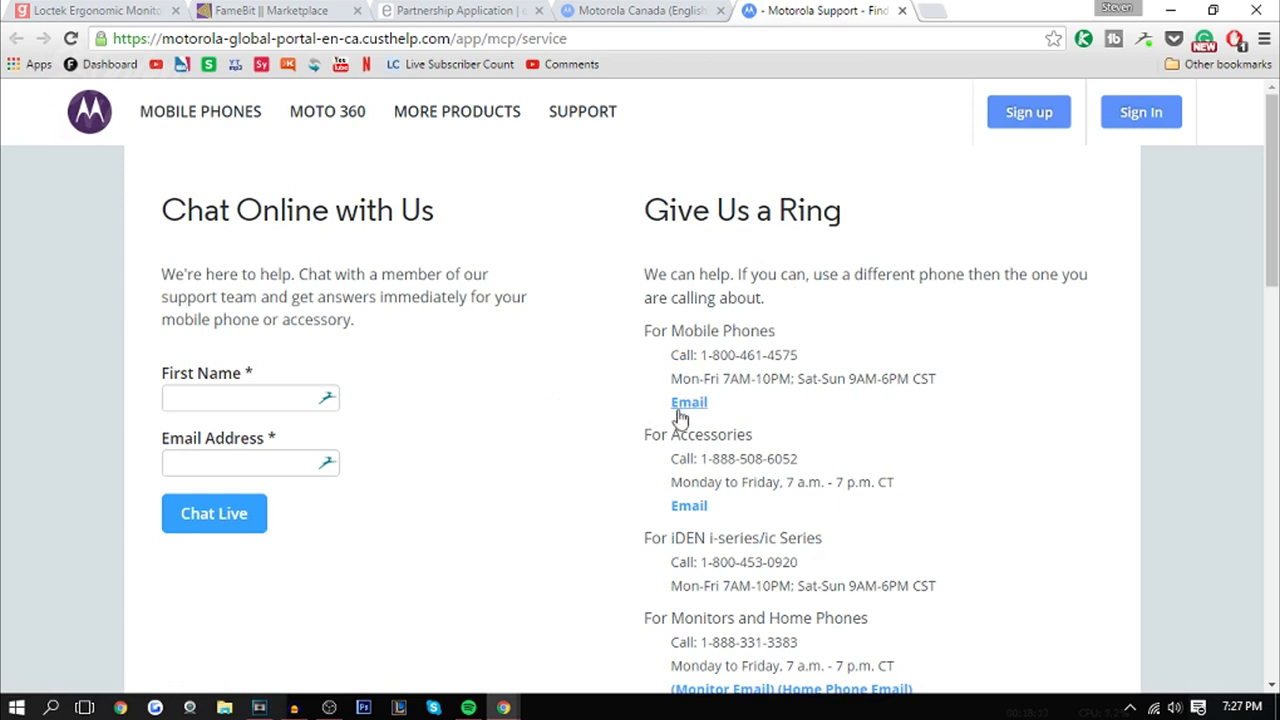
Step: Start Motorola's mobile-phones email form, then return to the FameBit sponsorships page
left_click(688, 402)
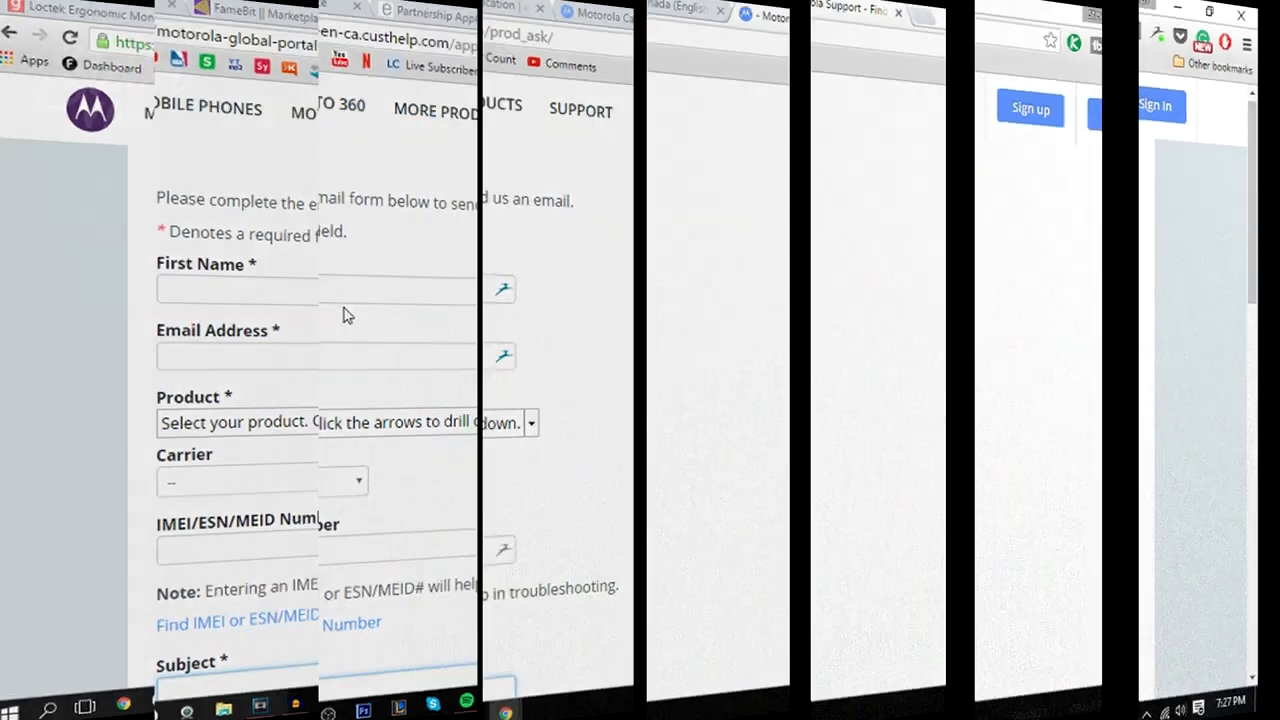
left_click(245, 11)
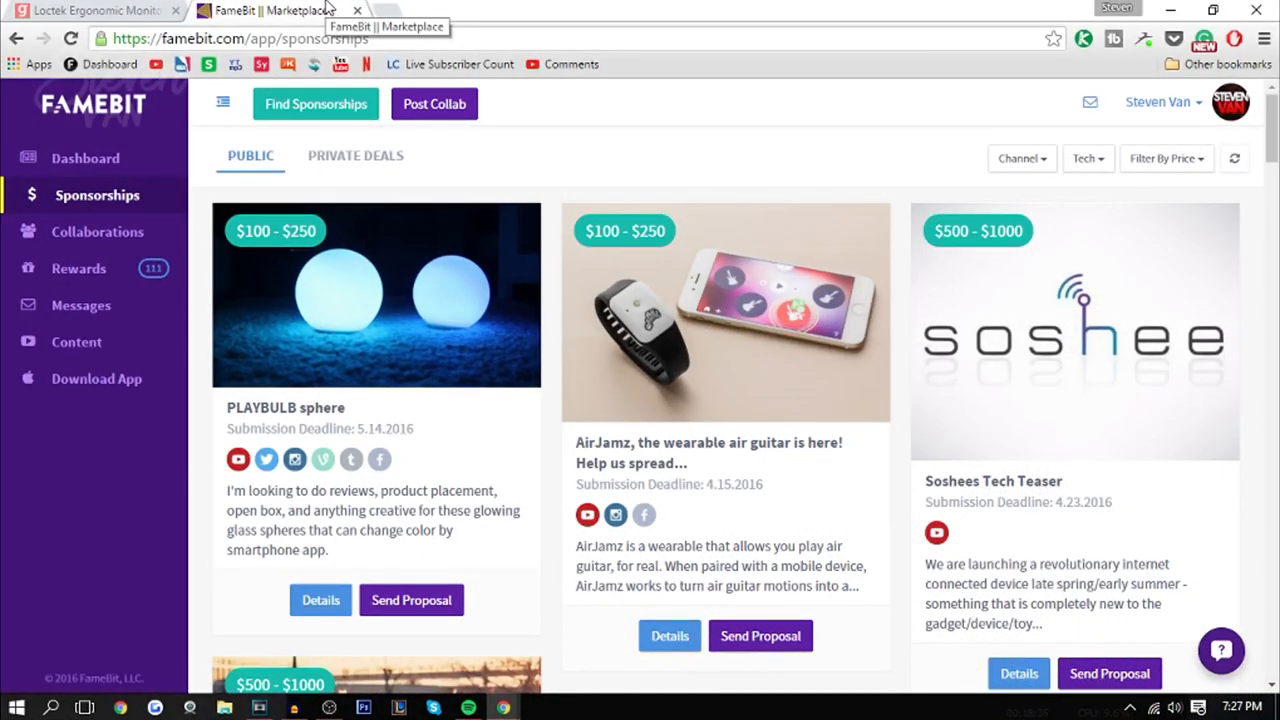